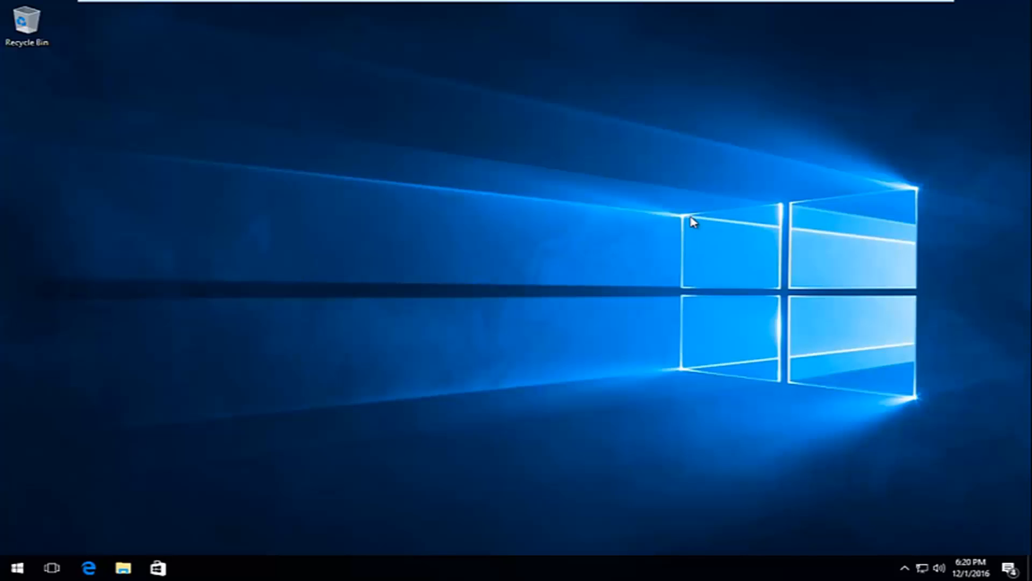
mouse_move(648, 240)
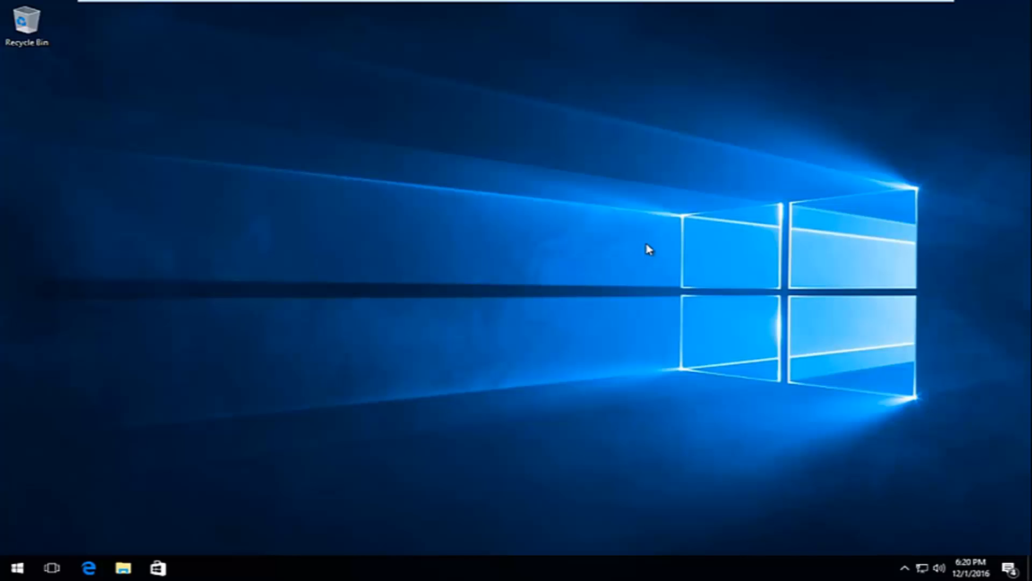
mouse_move(626, 254)
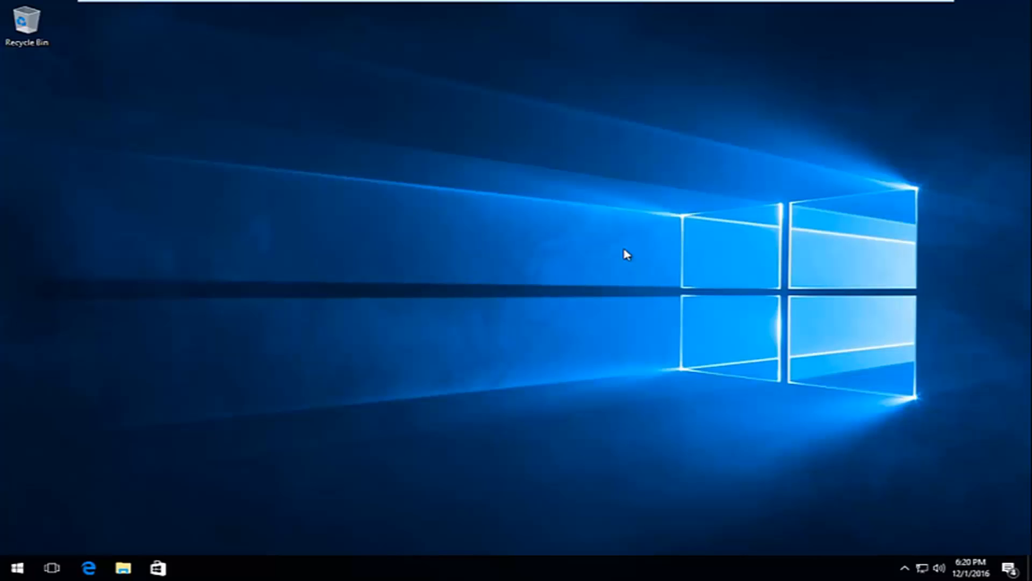
mouse_move(17, 567)
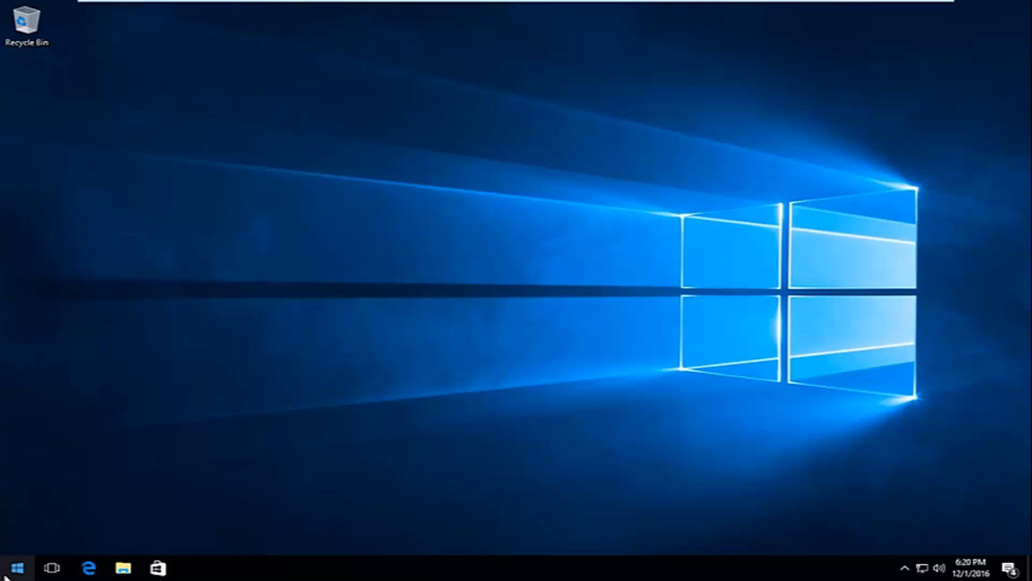
Step: Search the Start menu for 'computer' and open This PC
left_click(13, 566)
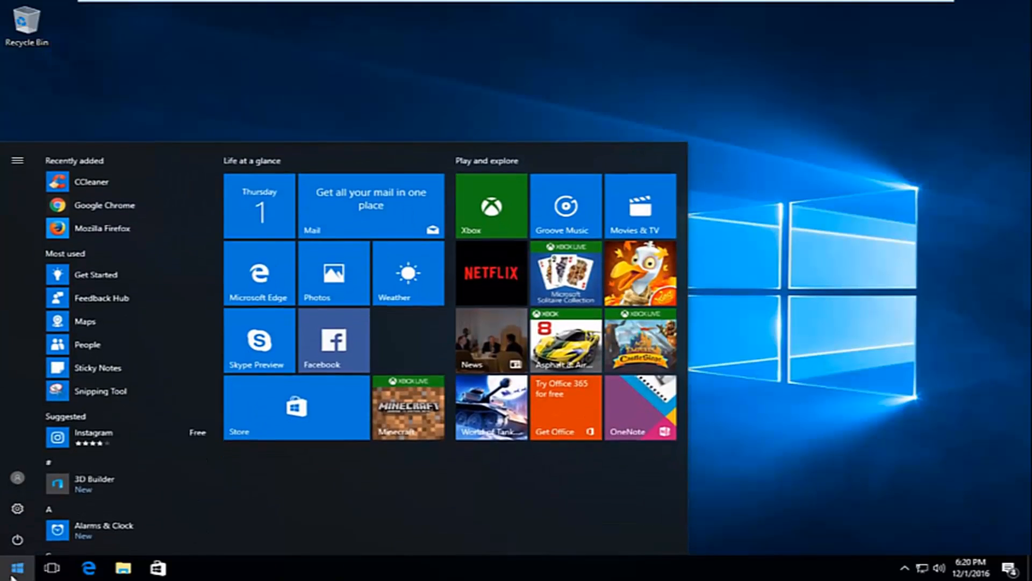
type("comp")
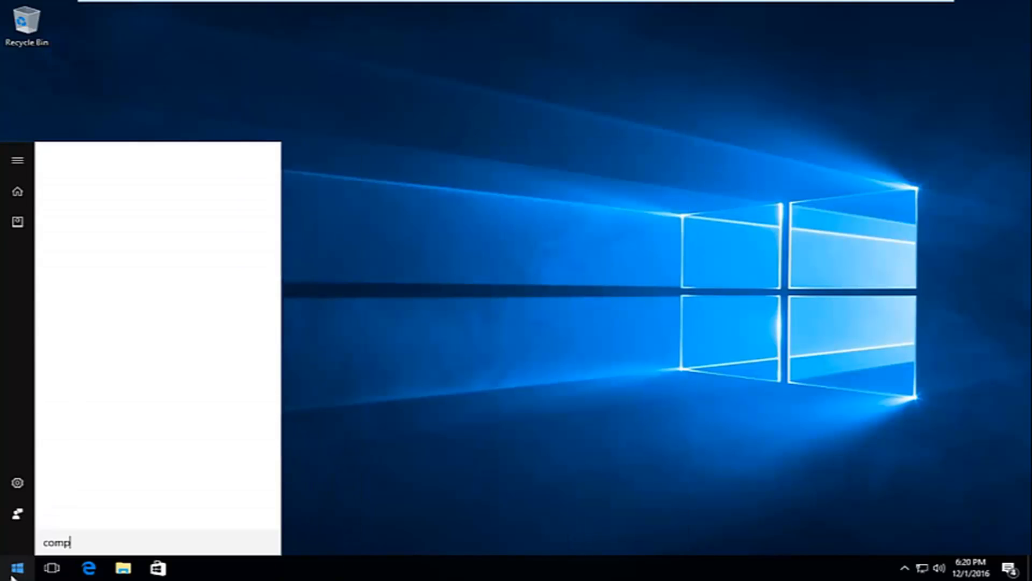
type("uter")
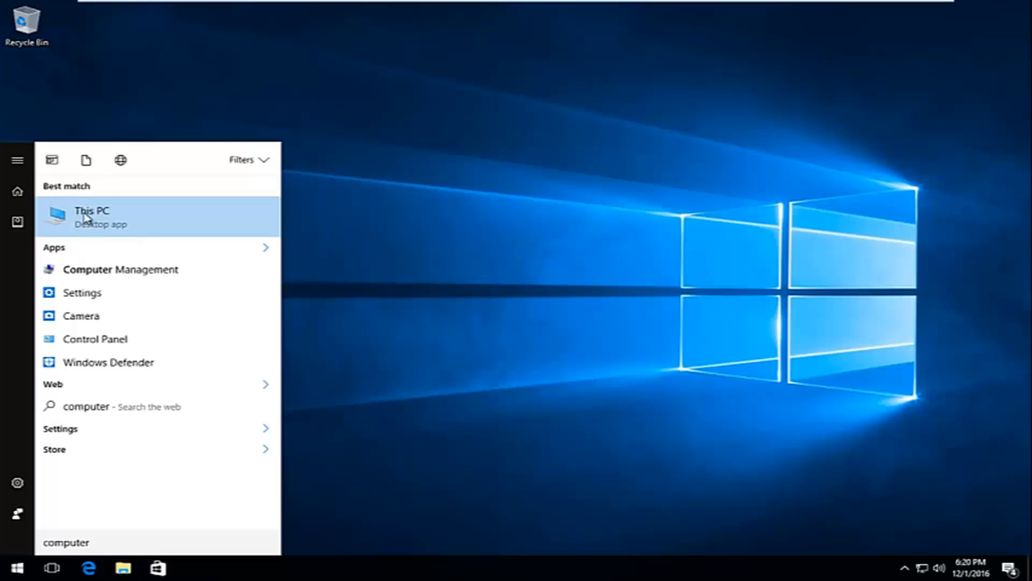
mouse_move(111, 237)
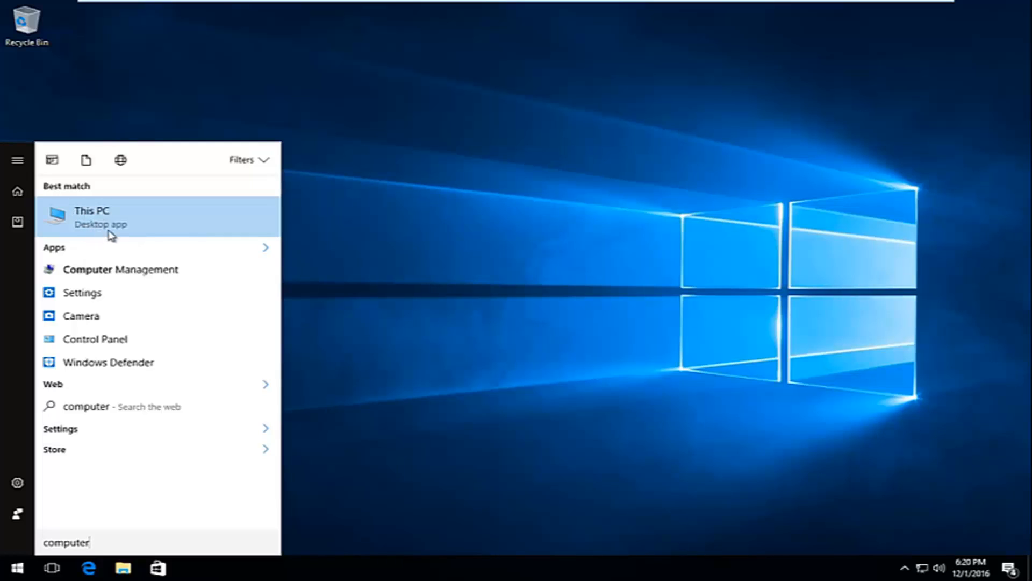
mouse_move(77, 228)
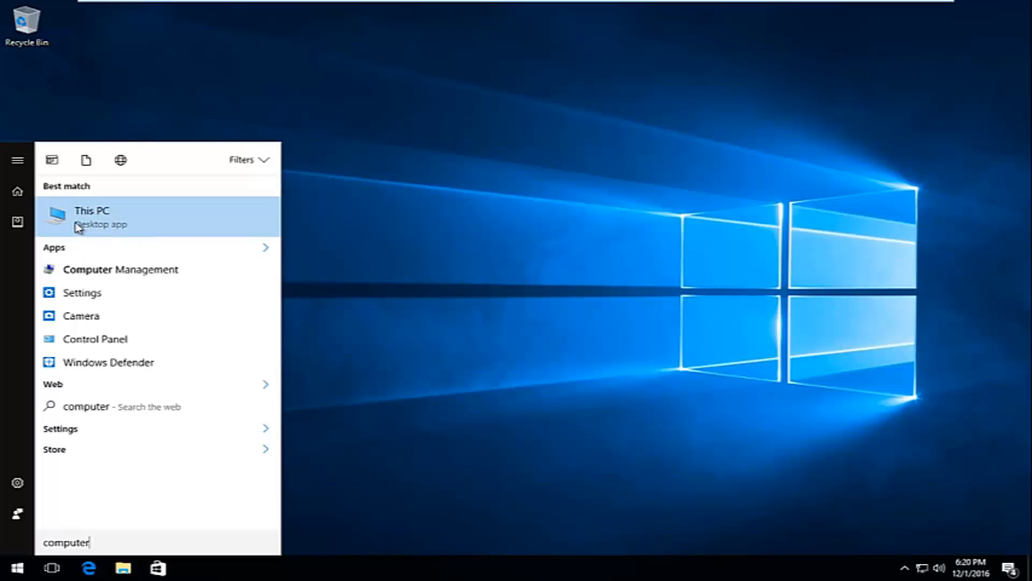
mouse_move(74, 222)
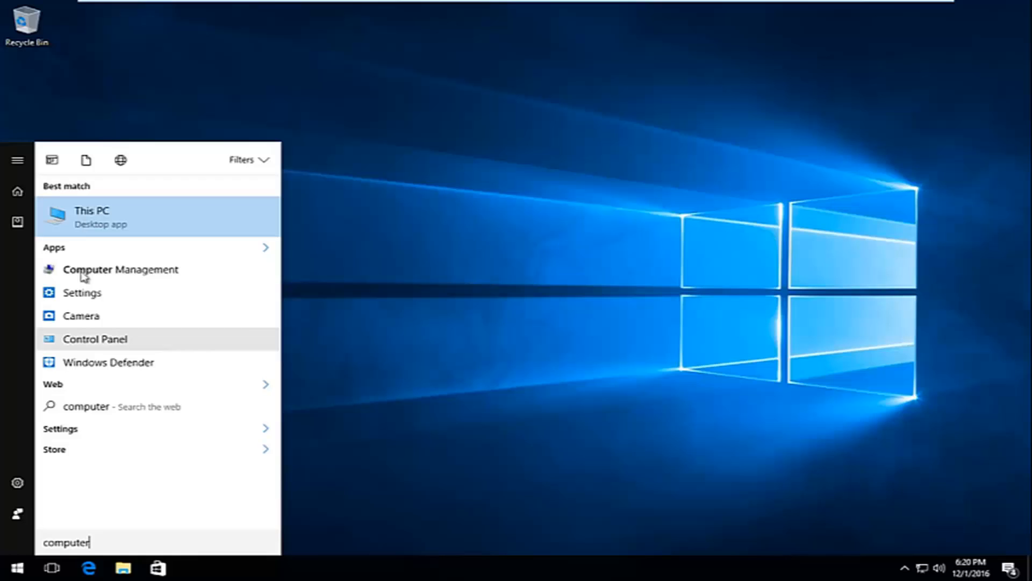
mouse_move(89, 218)
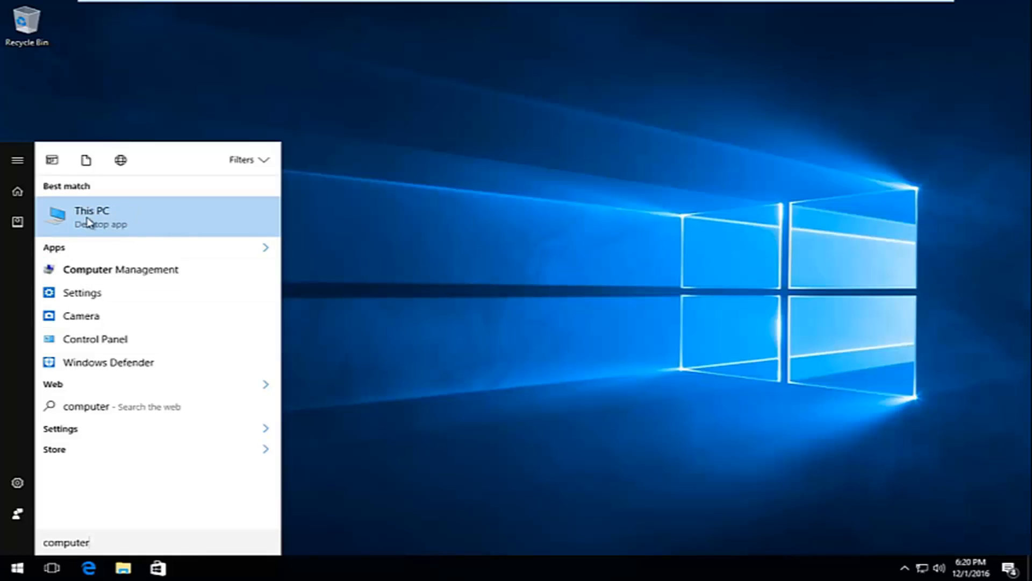
left_click(92, 217)
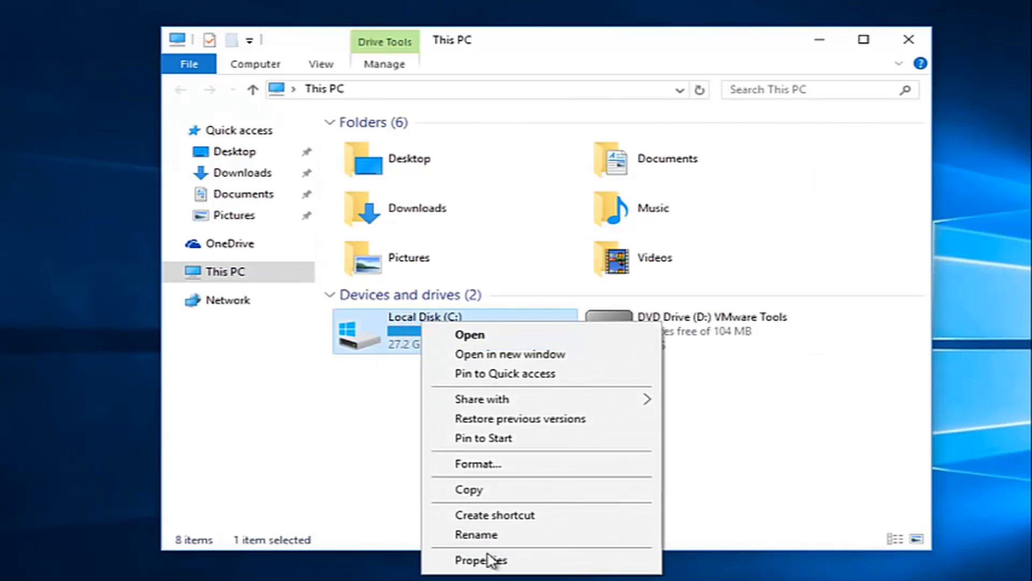
Step: Open the Properties of Local Disk (C:)
left_click(481, 560)
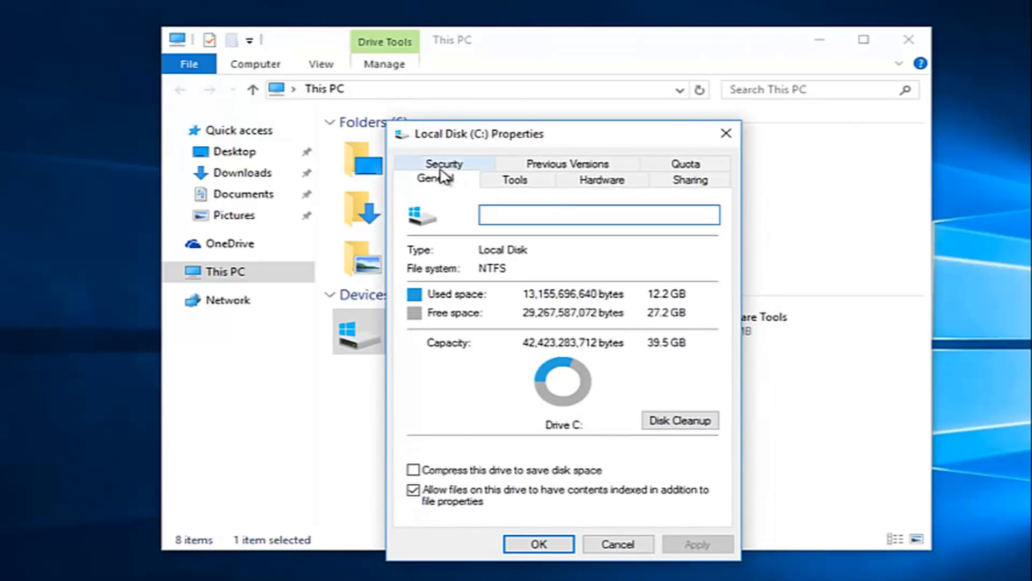
mouse_move(451, 170)
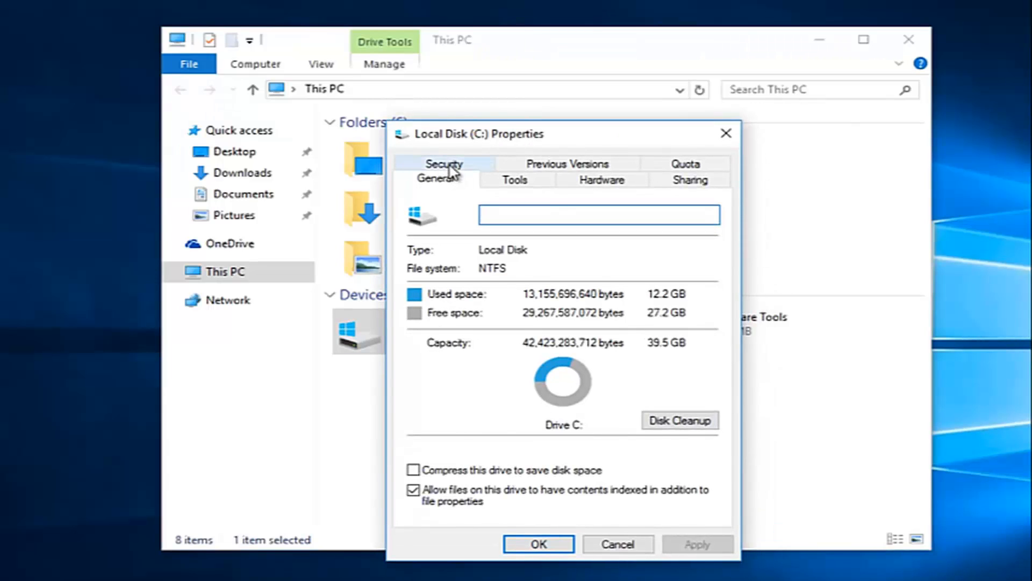
Step: From the C: drive's Security tab, edit the permissions and add a new user or group
left_click(444, 164)
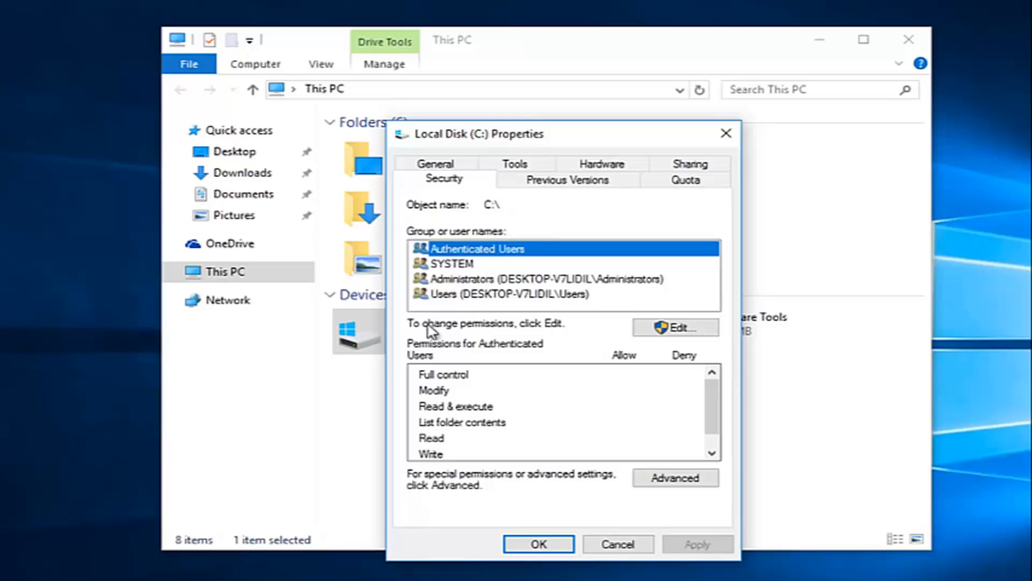
mouse_move(674, 327)
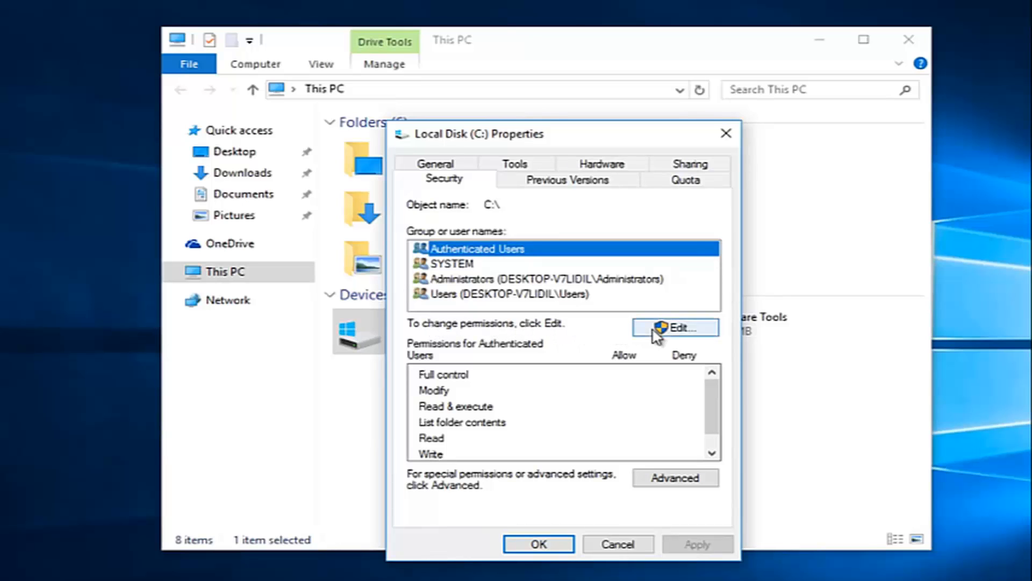
left_click(674, 327)
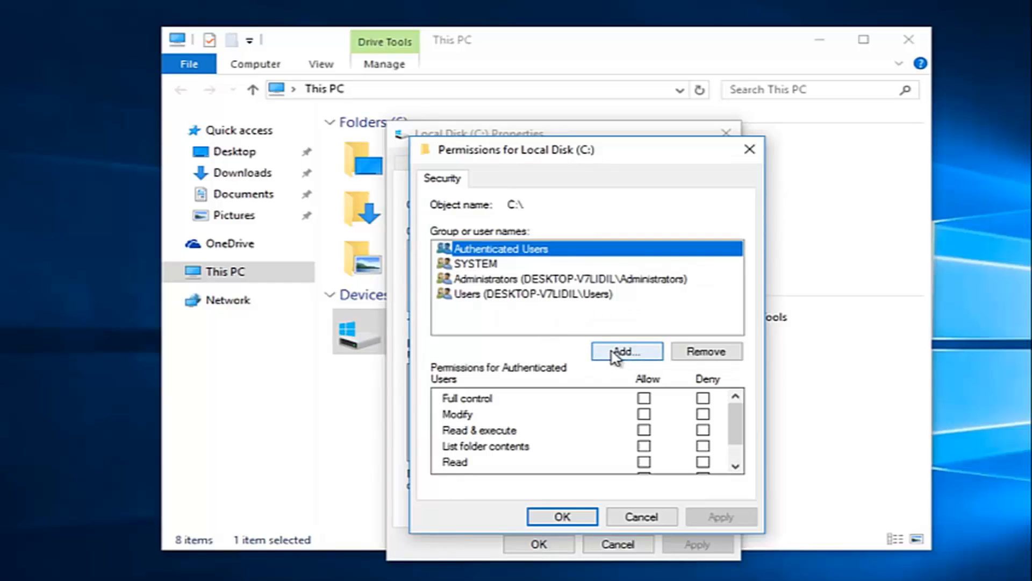
left_click(624, 351)
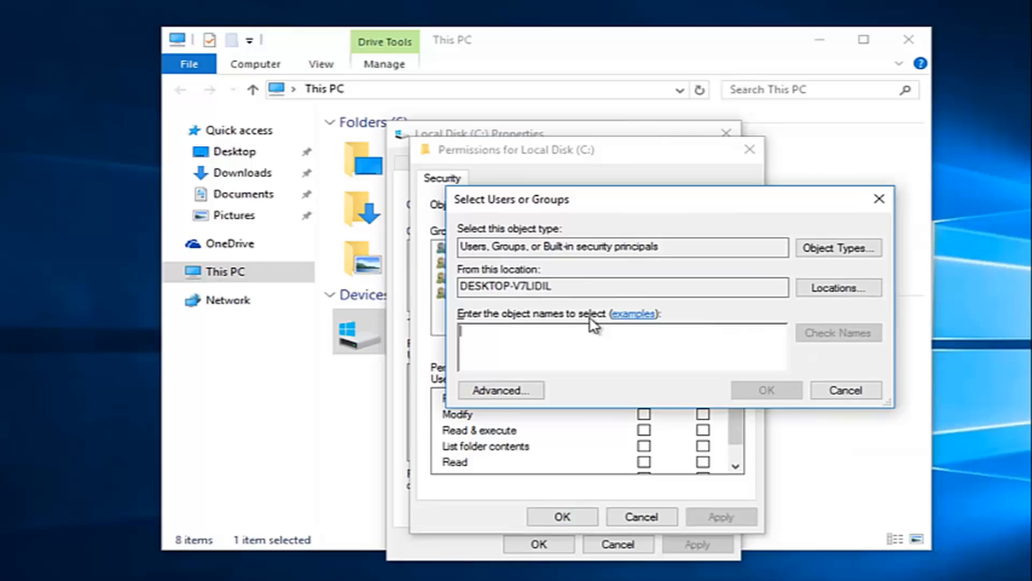
mouse_move(591, 328)
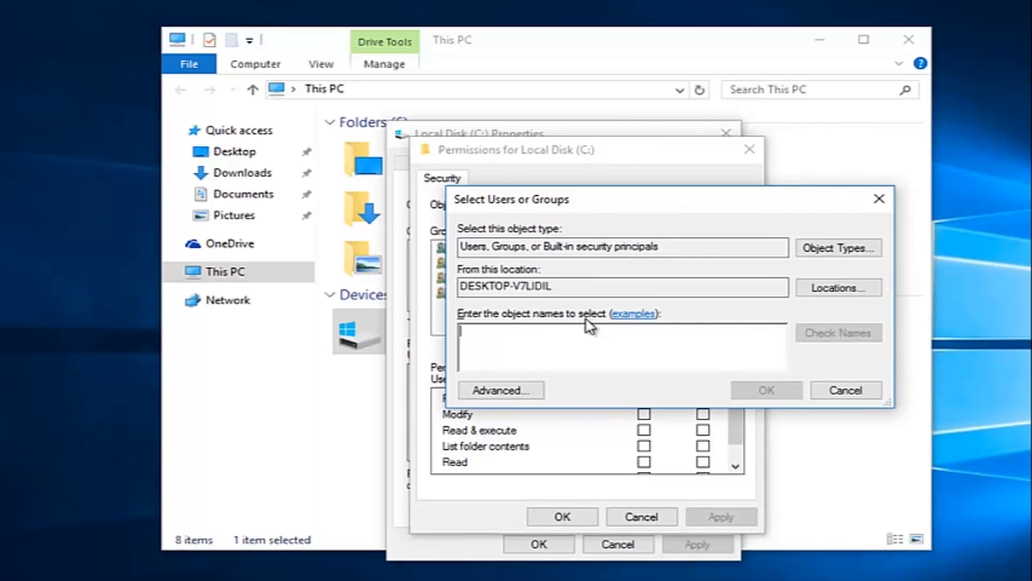
mouse_move(500, 391)
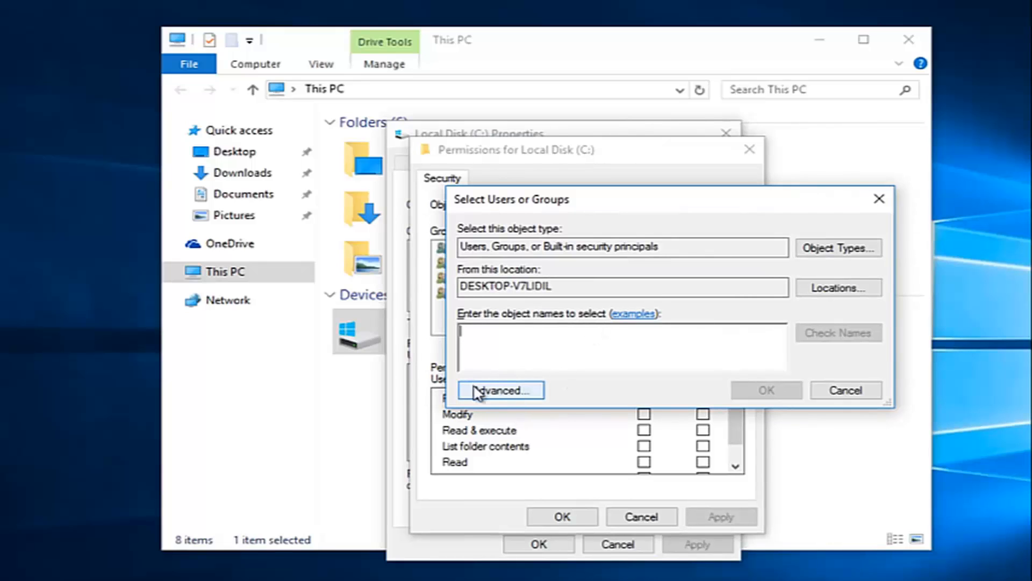
Step: List all users and groups with an Advanced search and select Everyone
left_click(501, 390)
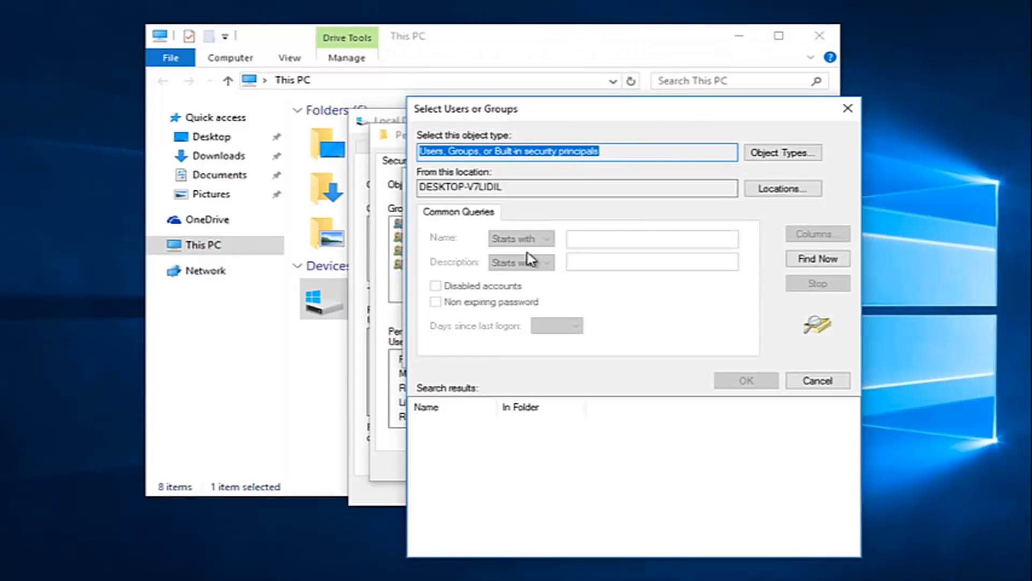
mouse_move(816, 258)
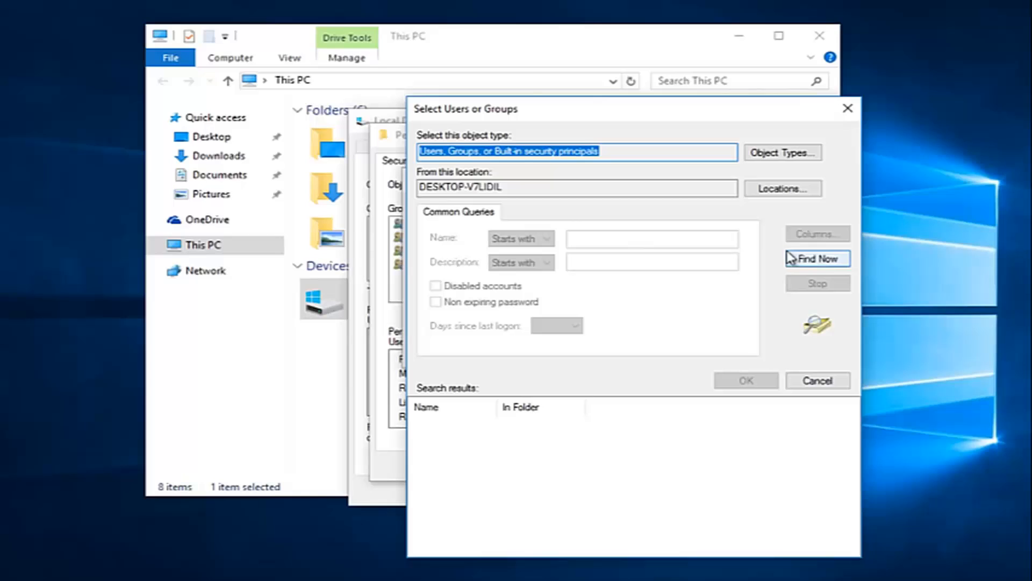
left_click(816, 258)
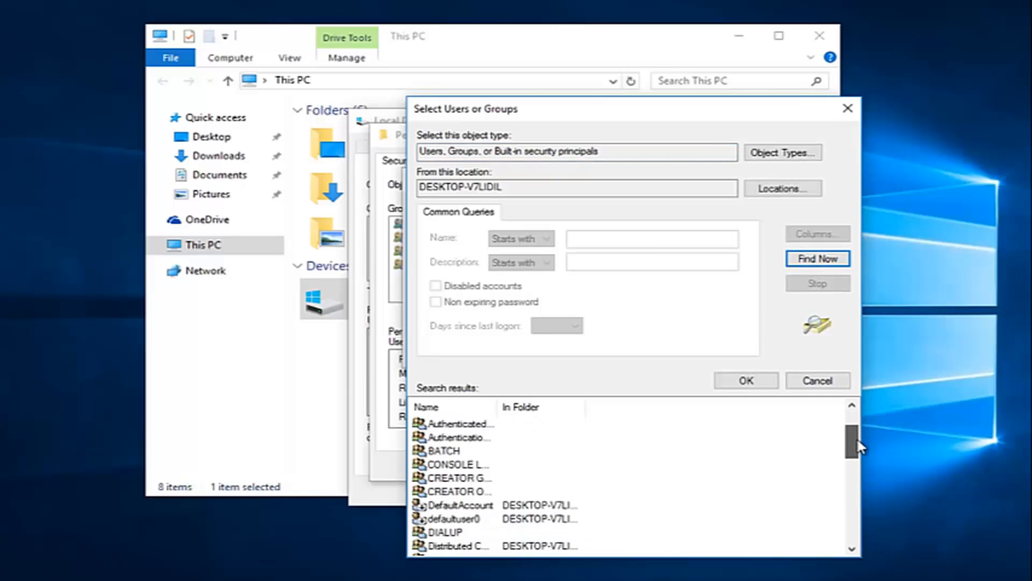
scroll("down", 3)
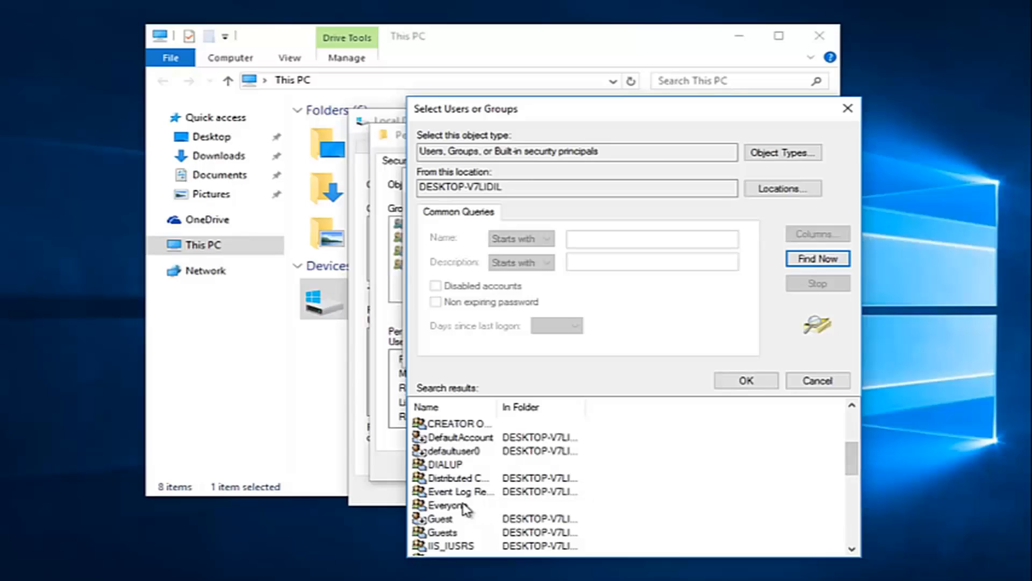
left_click(446, 505)
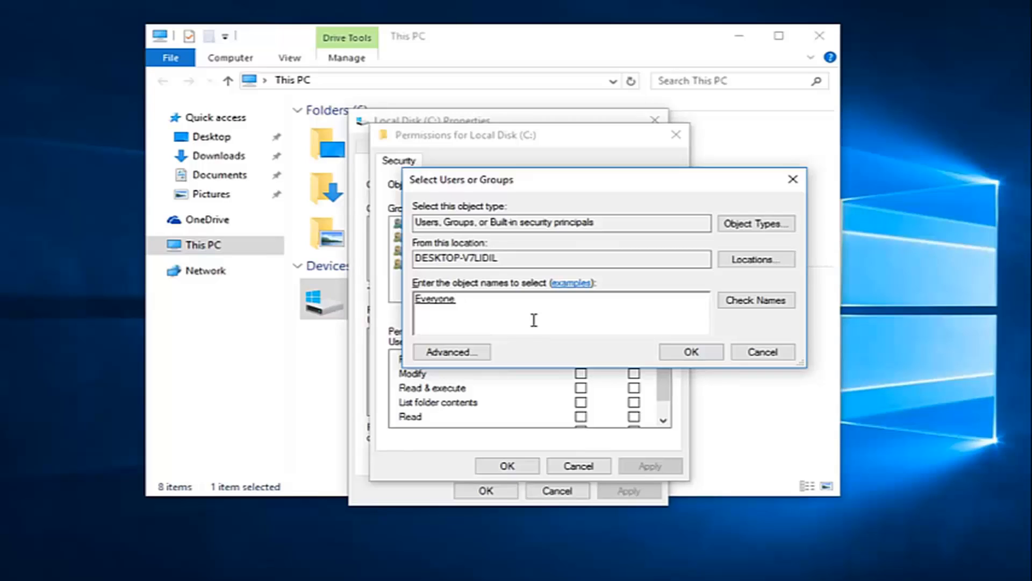
mouse_move(665, 361)
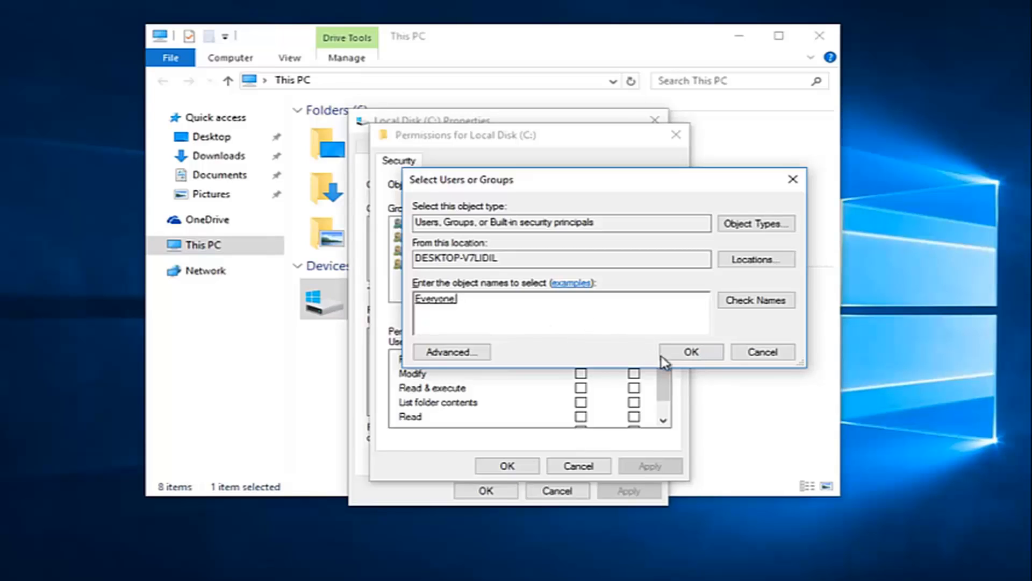
Step: Add Everyone to the permission list and tick Allow for Full control
left_click(690, 351)
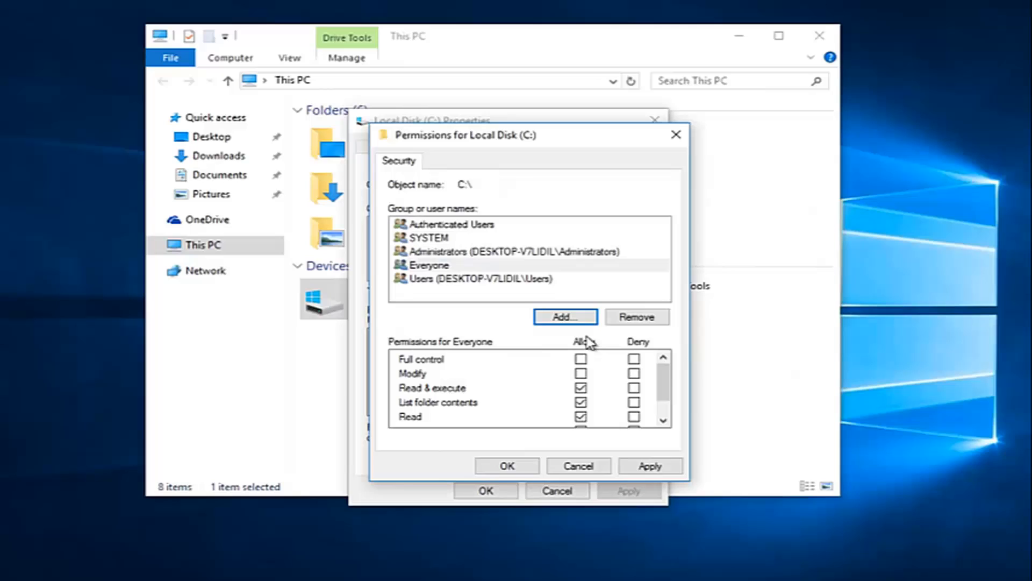
left_click(428, 265)
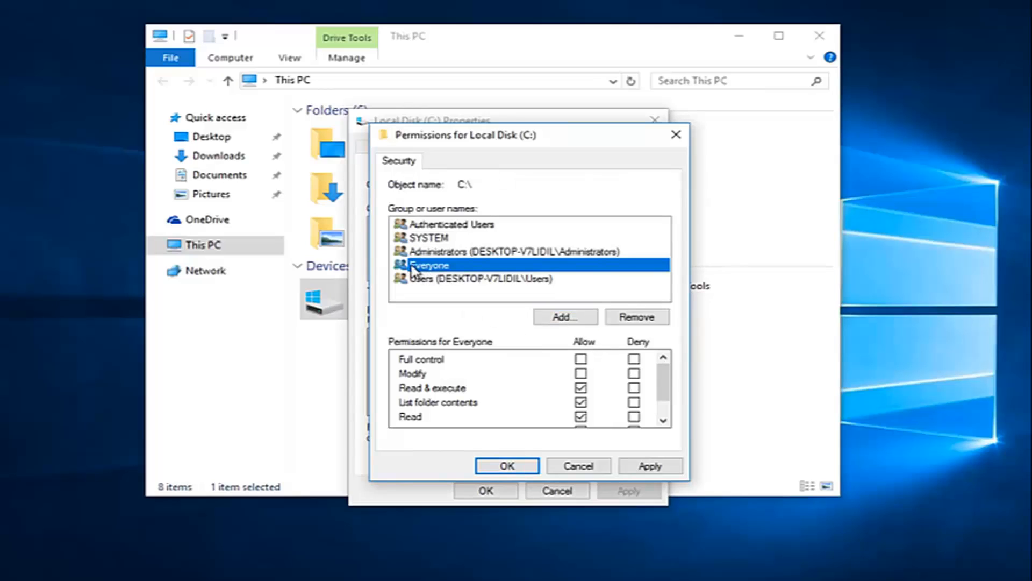
mouse_move(619, 358)
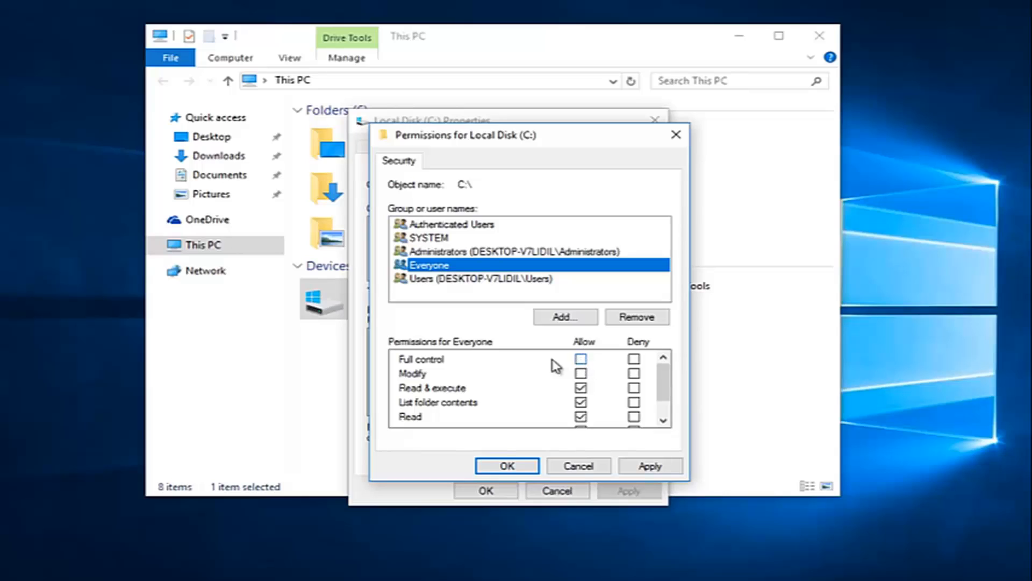
mouse_move(428, 365)
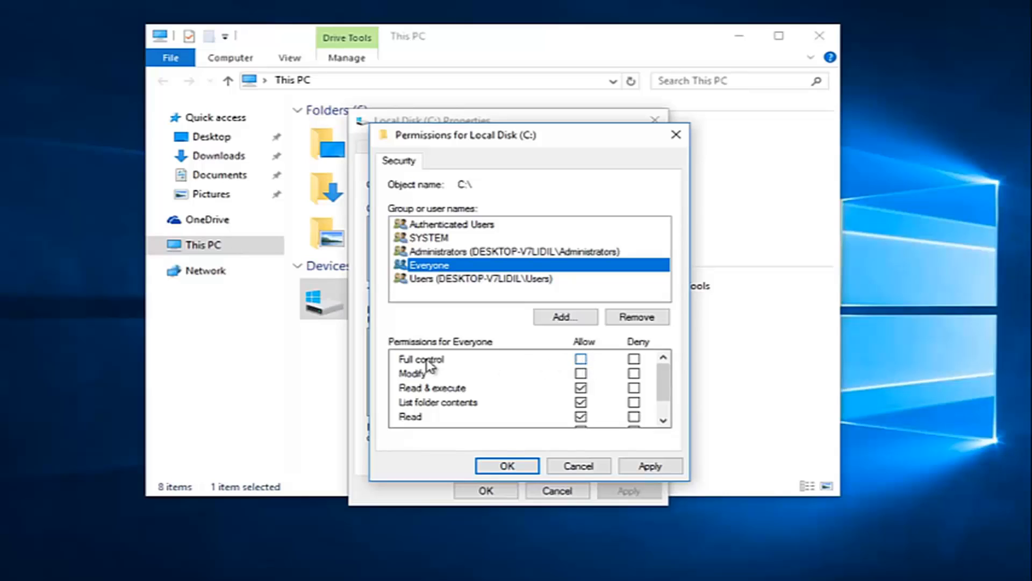
left_click(581, 358)
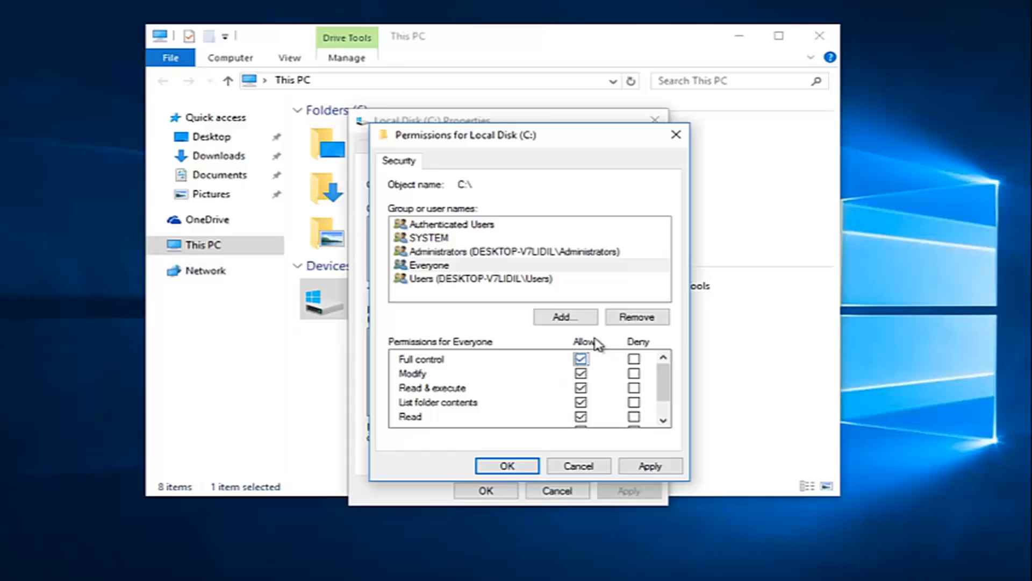
left_click(581, 359)
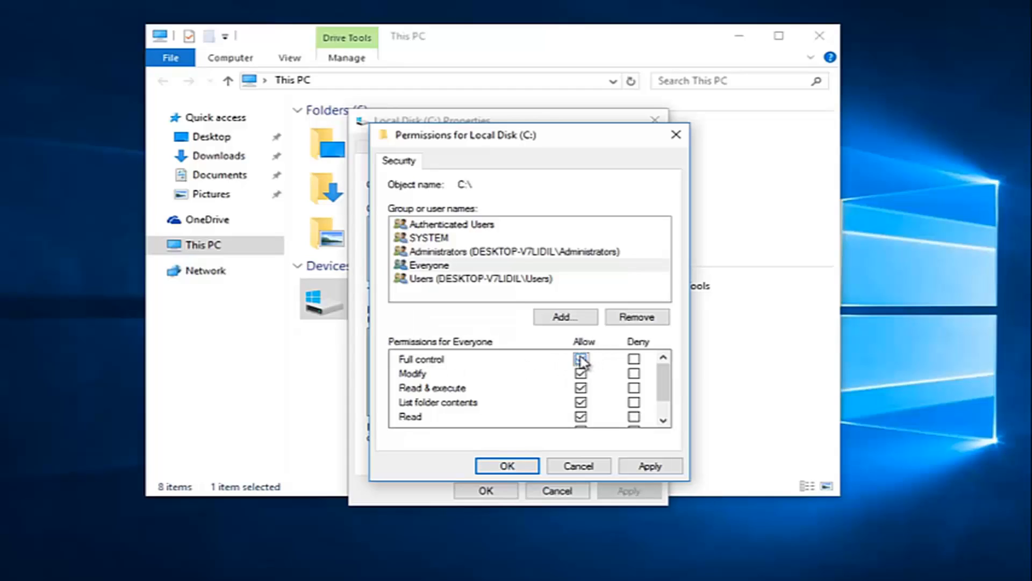
left_click(581, 359)
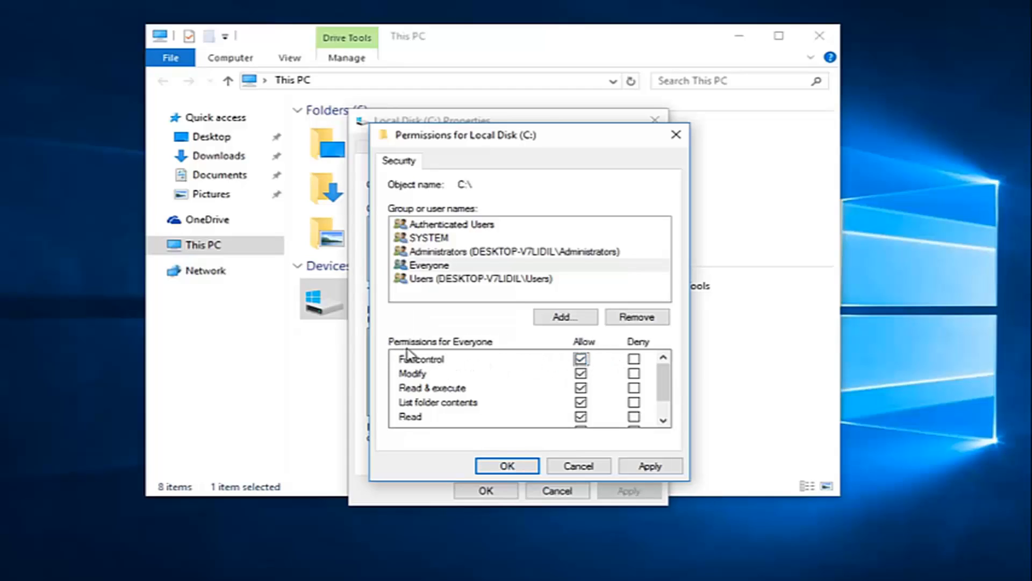
left_click(429, 265)
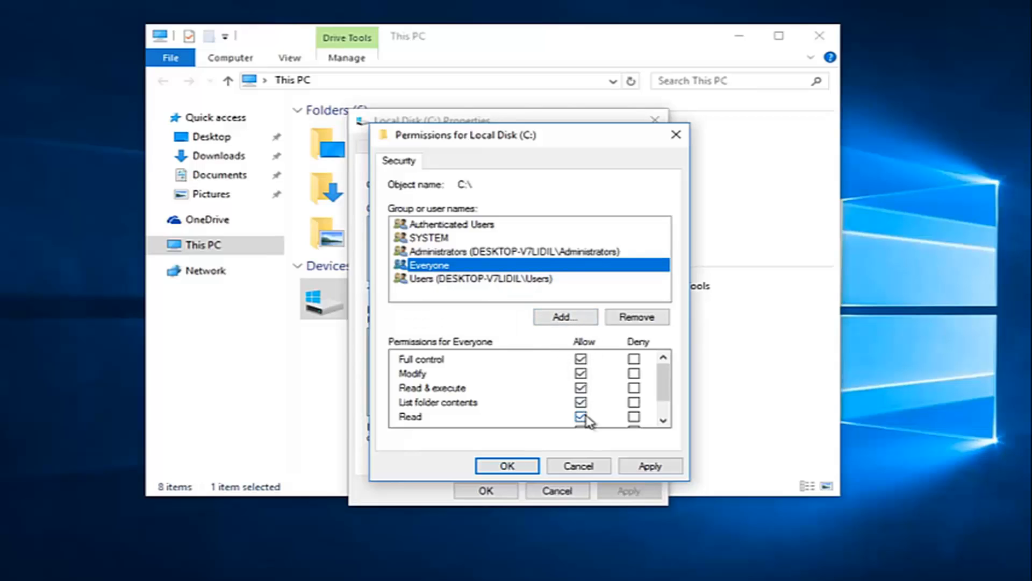
mouse_move(497, 364)
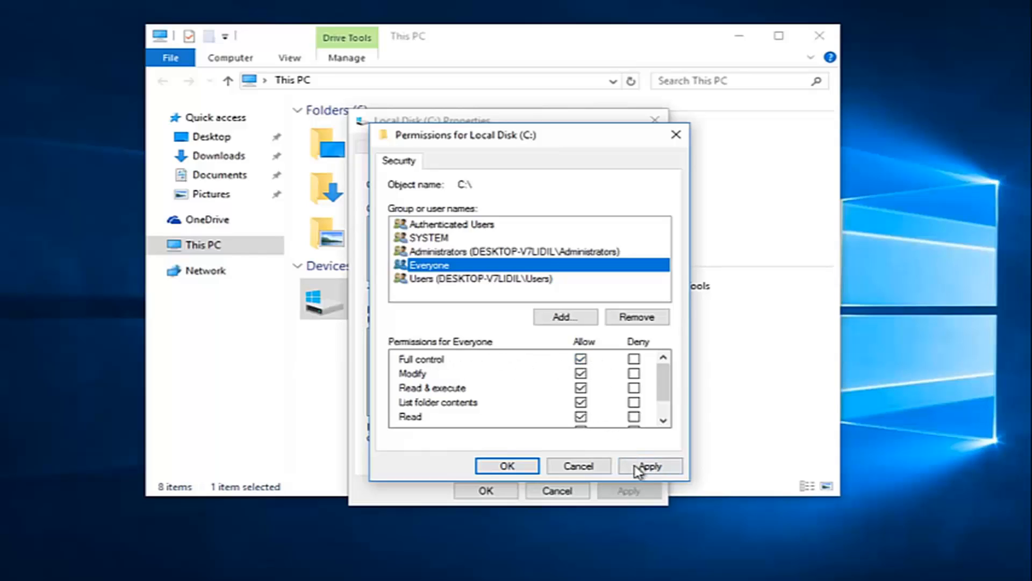
Step: Apply the new permissions, accept the startup disk warning, and close Local Disk (C:) Properties
left_click(648, 466)
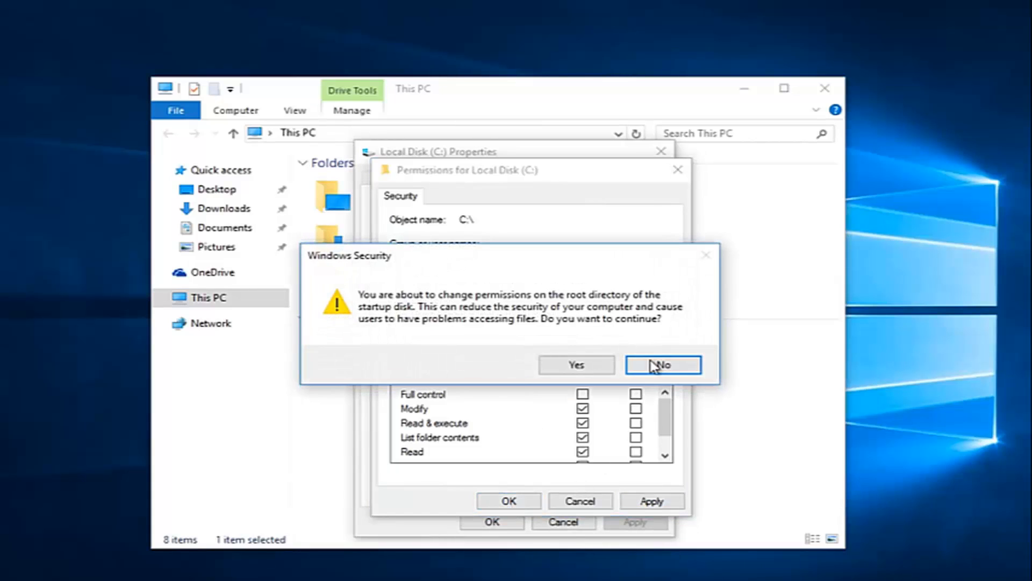
left_click(663, 364)
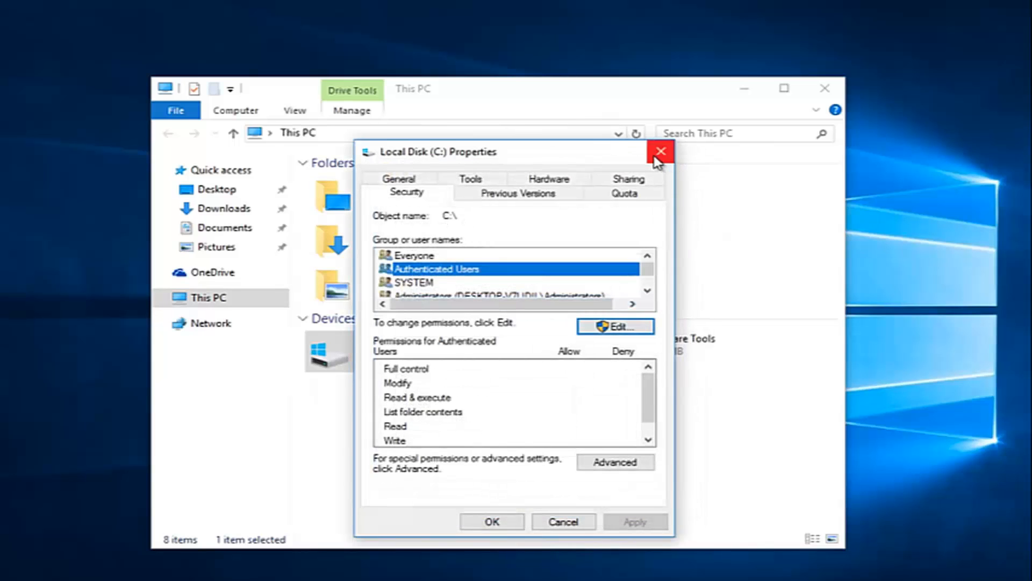
left_click(661, 151)
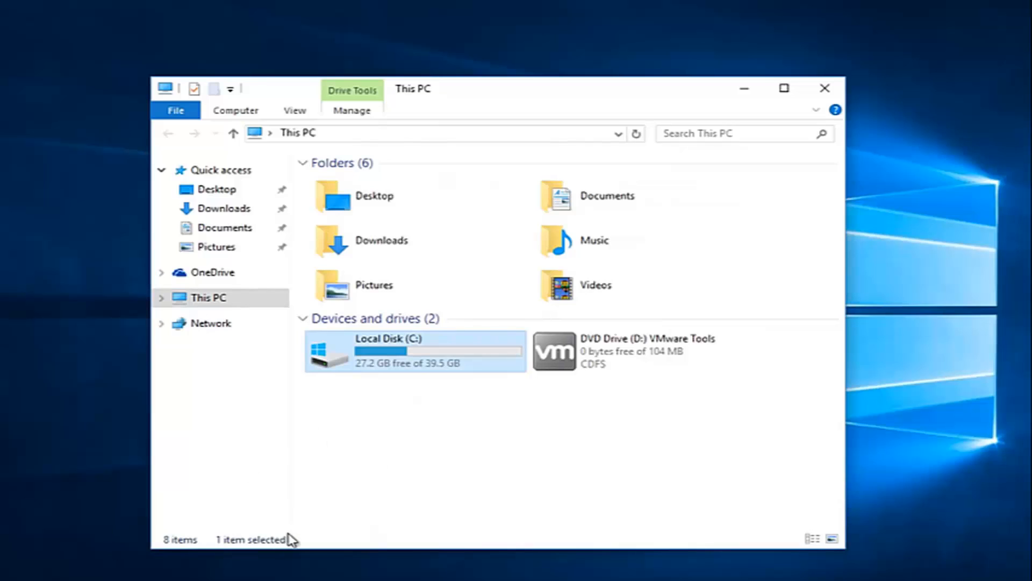
mouse_move(428, 440)
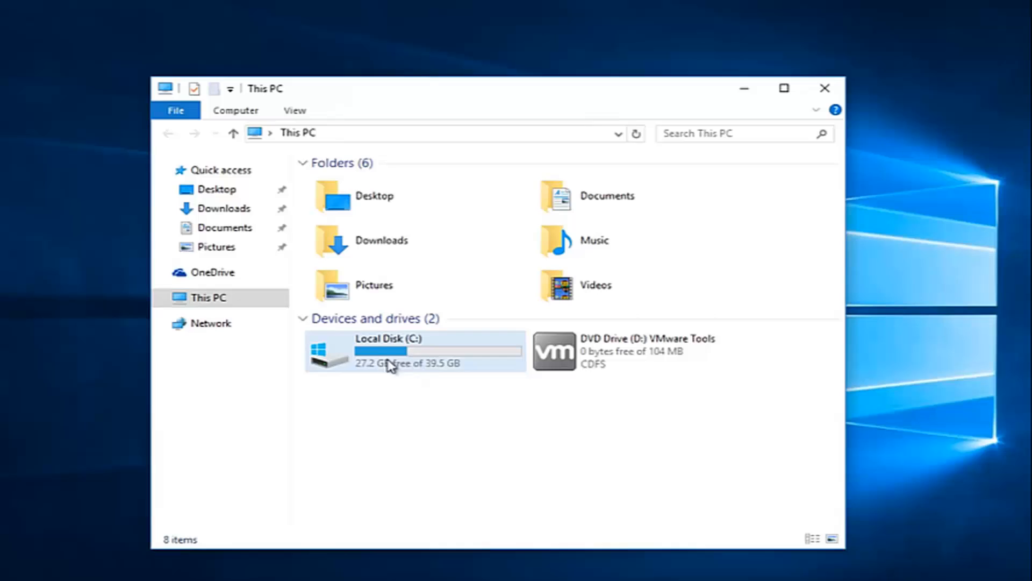
mouse_move(384, 349)
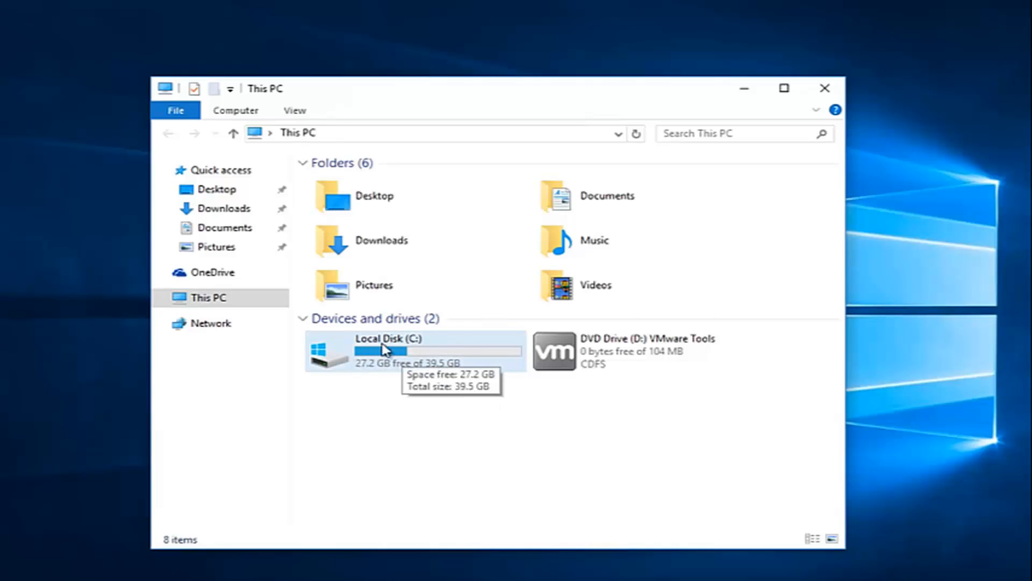
mouse_move(382, 358)
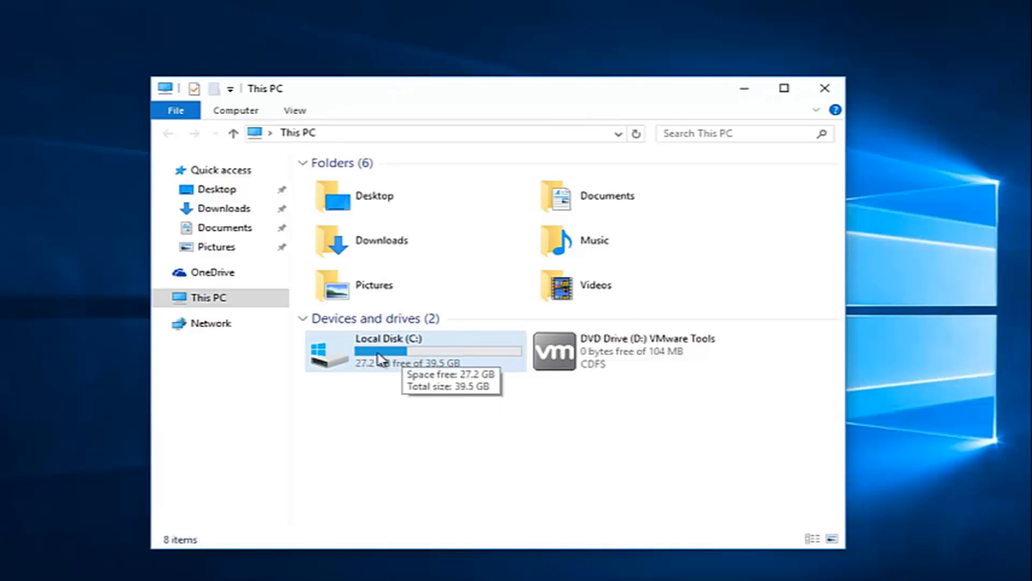
mouse_move(412, 386)
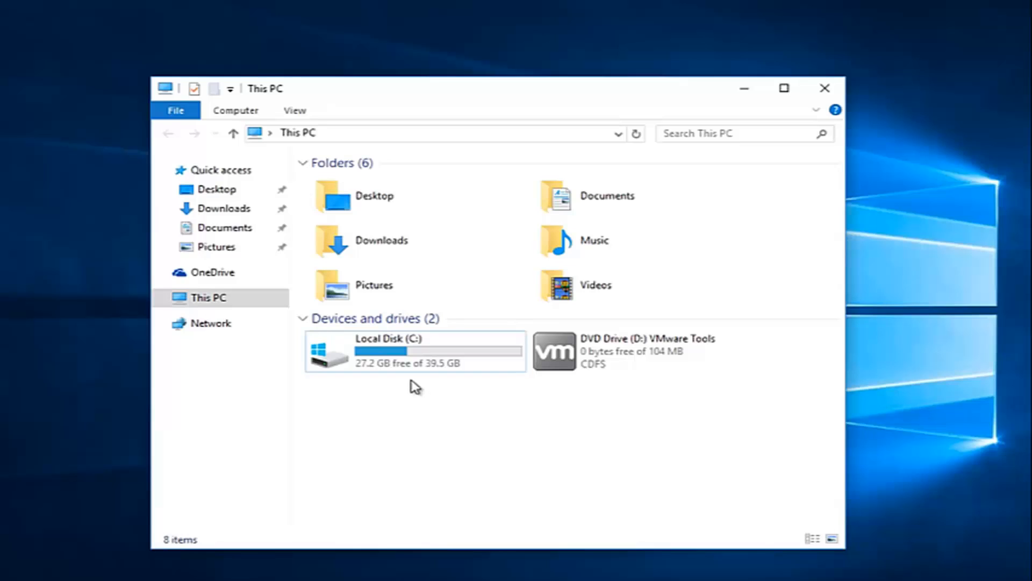